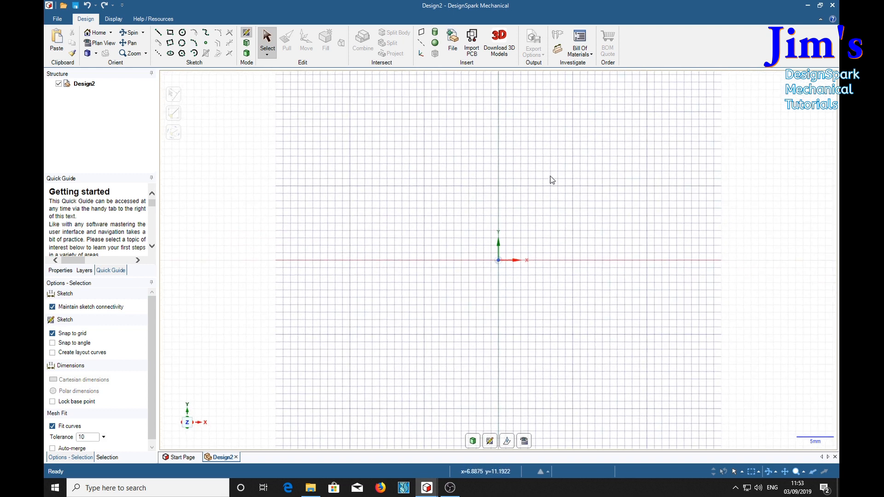
mouse_move(498, 199)
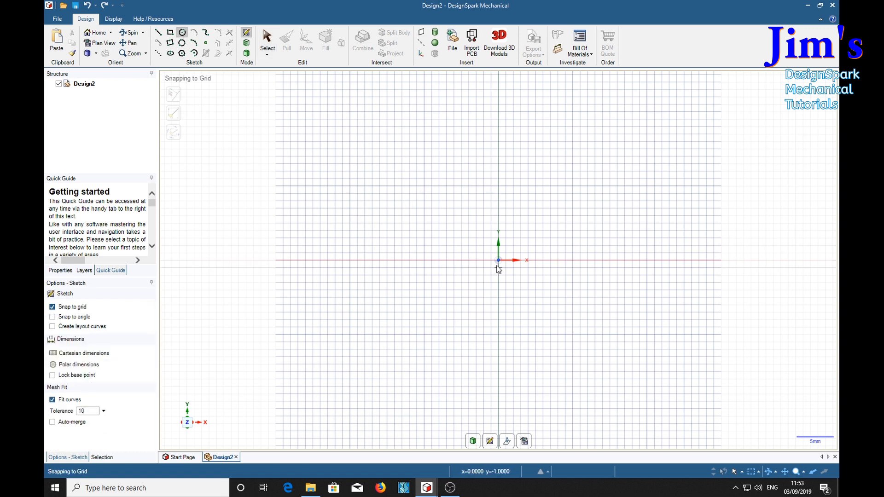
Sketch concentric 10 mm and 20 mm circles centred on the origin
drag(499, 260, 525, 260)
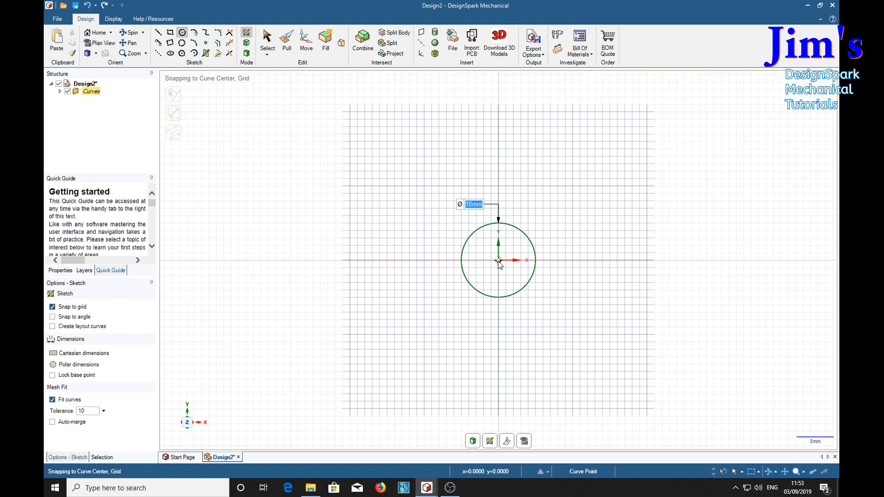
drag(498, 260, 574, 234)
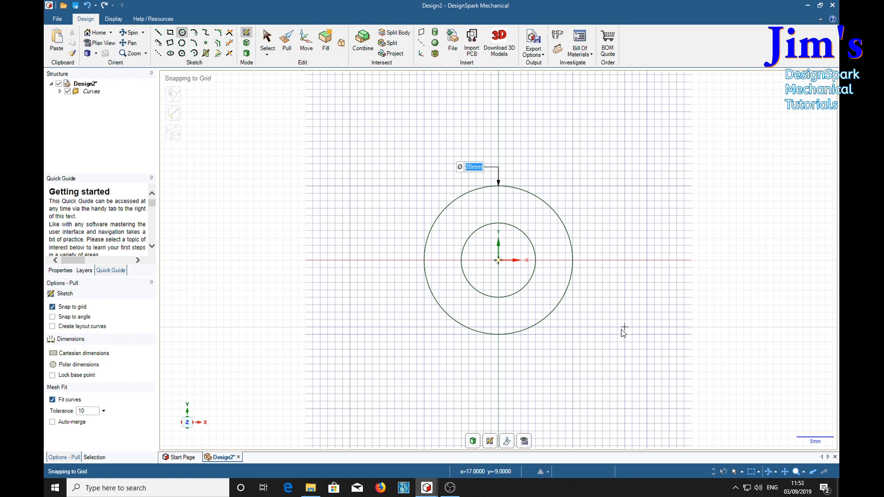
click(286, 39)
text(400)
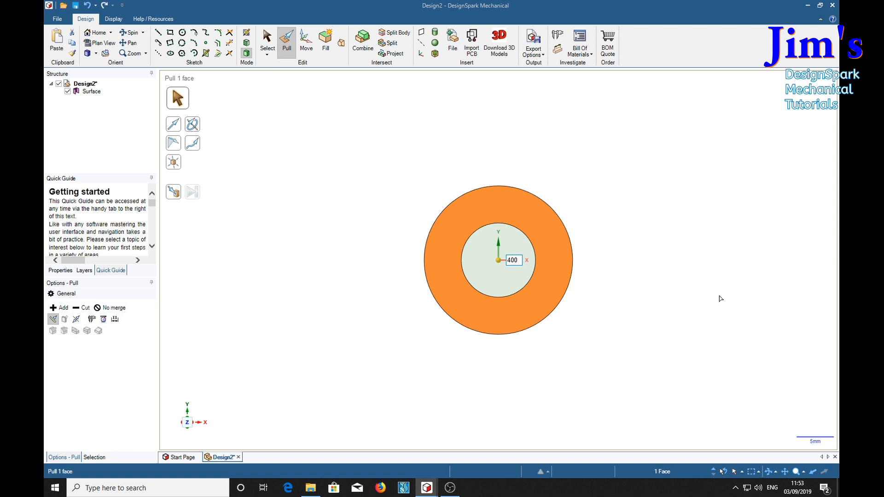
Extrude the ring face 400 mm into a tube and delete the leftover surface
click(498, 260)
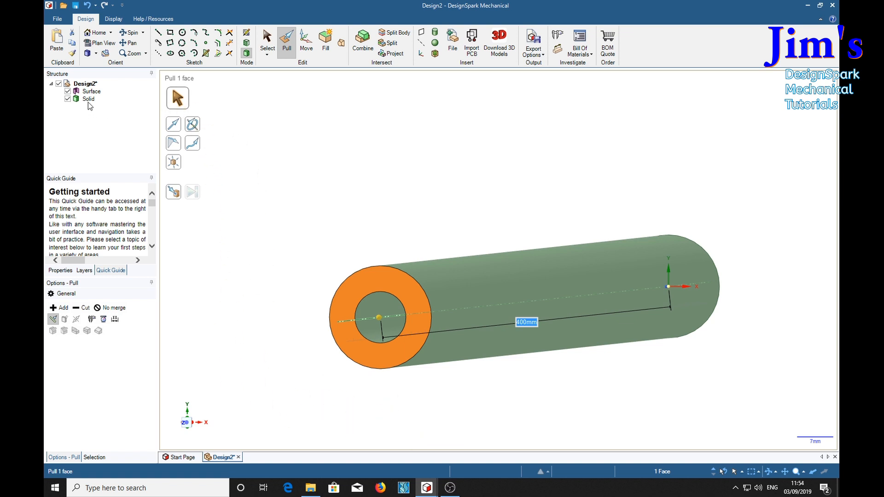
right_click(91, 91)
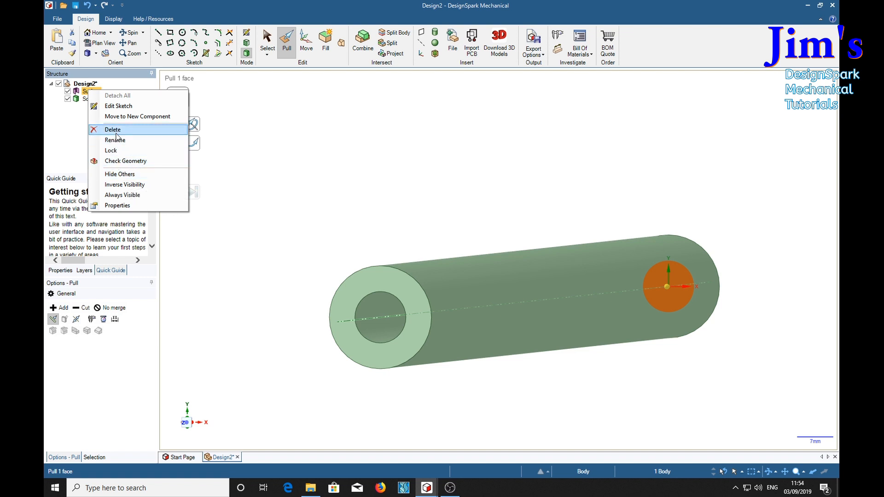
click(113, 130)
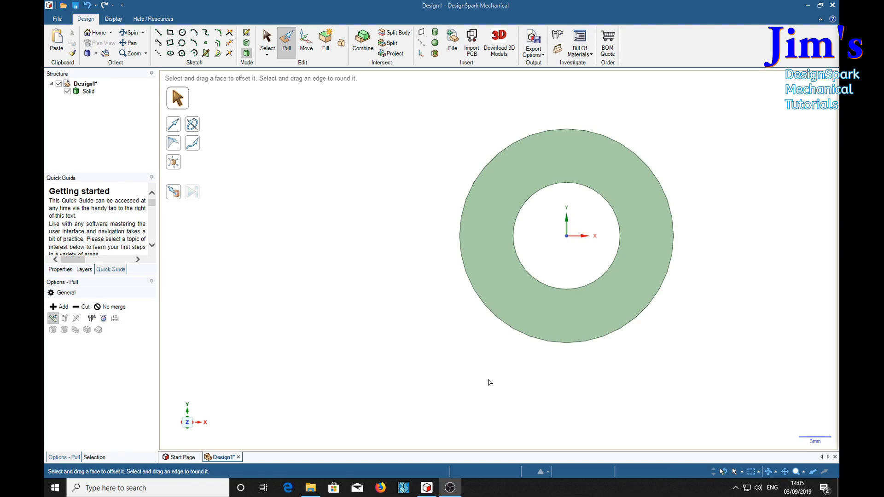
mouse_move(609, 226)
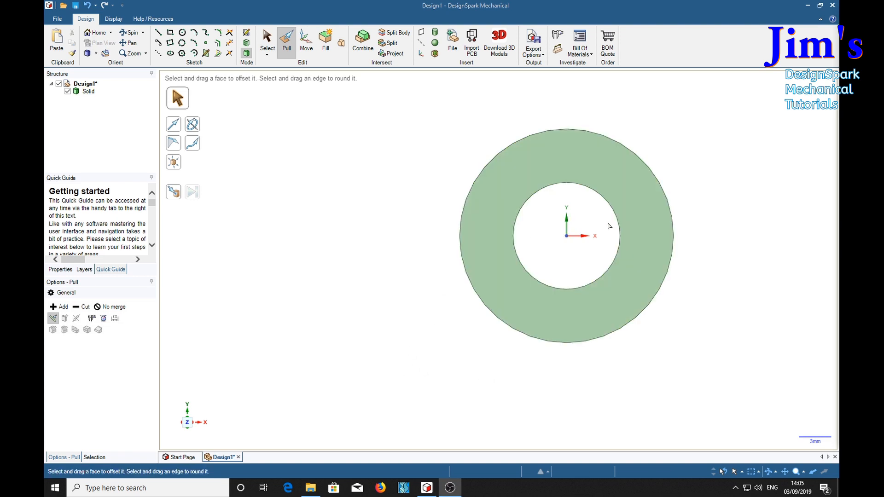
mouse_move(588, 213)
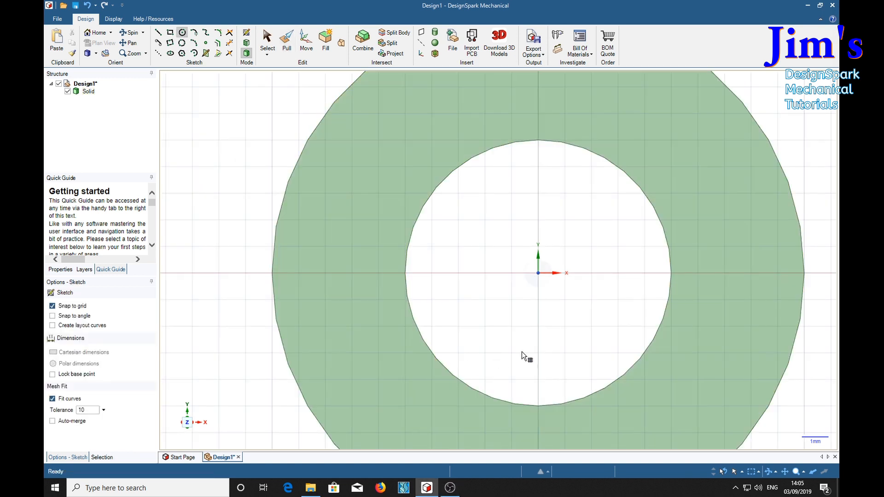
Sketch a 2 mm × 2 mm square on the tube's end face below the bore
click(403, 367)
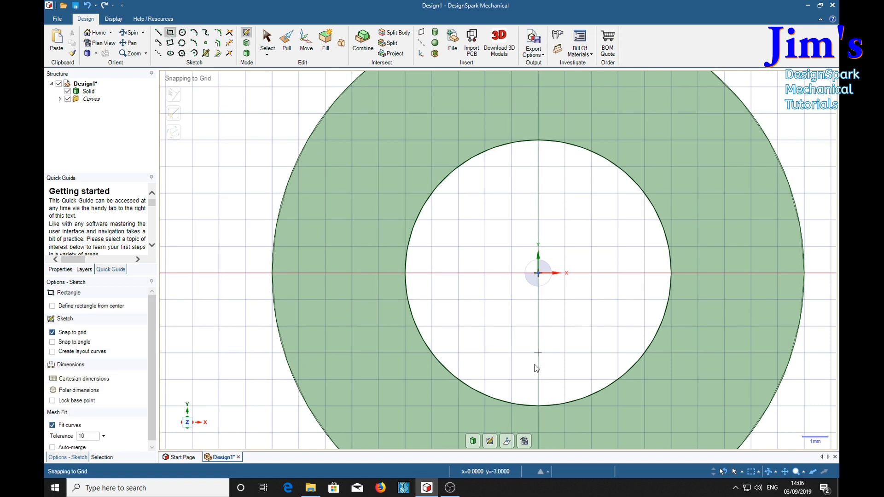
drag(535, 366, 513, 309)
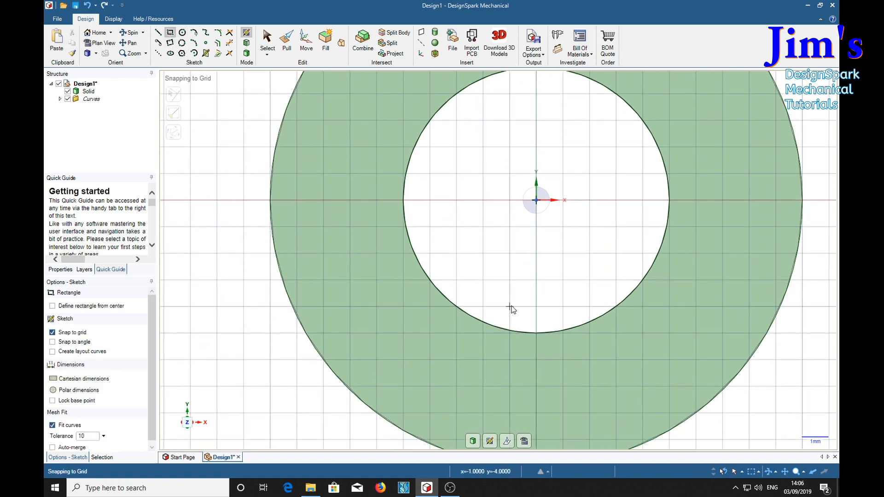
drag(511, 304, 562, 362)
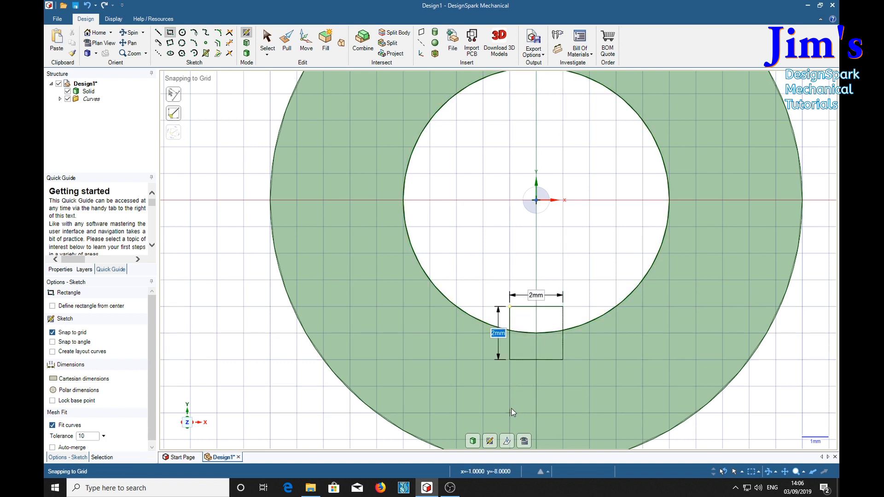
mouse_move(495, 407)
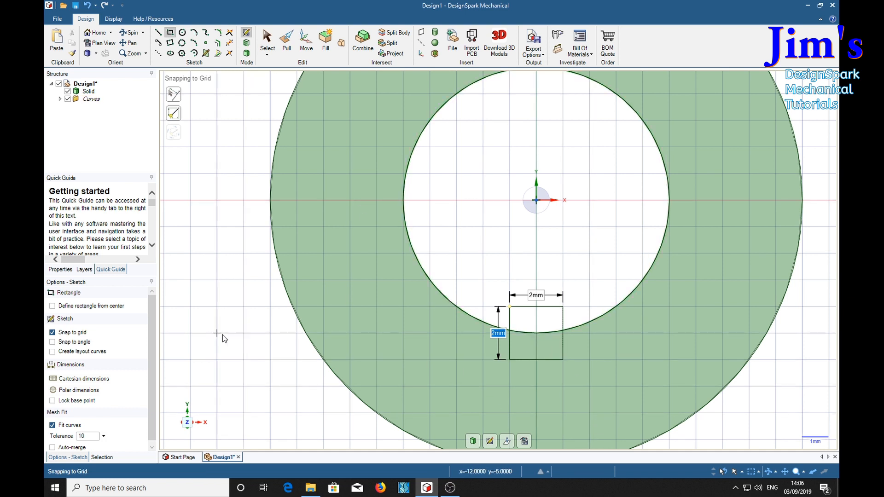
mouse_move(287, 111)
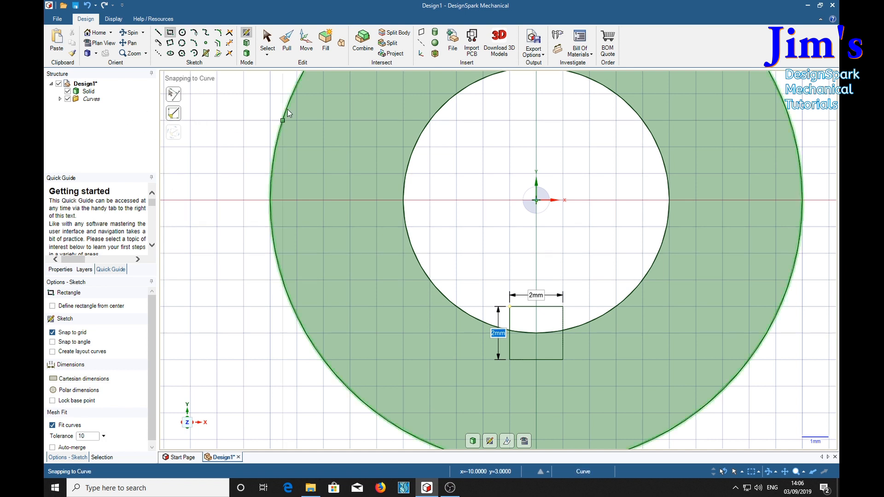
Move the 2 mm square up to overlap the bore and trim away its inner edges
click(306, 42)
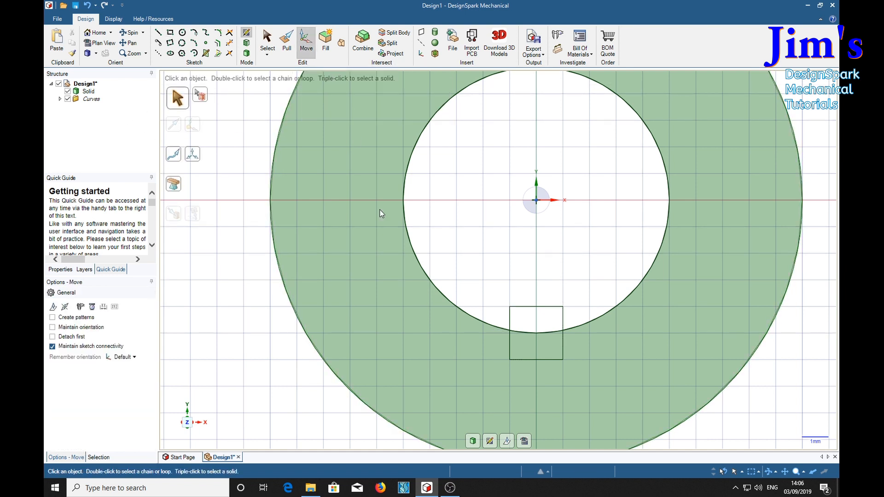
click(535, 359)
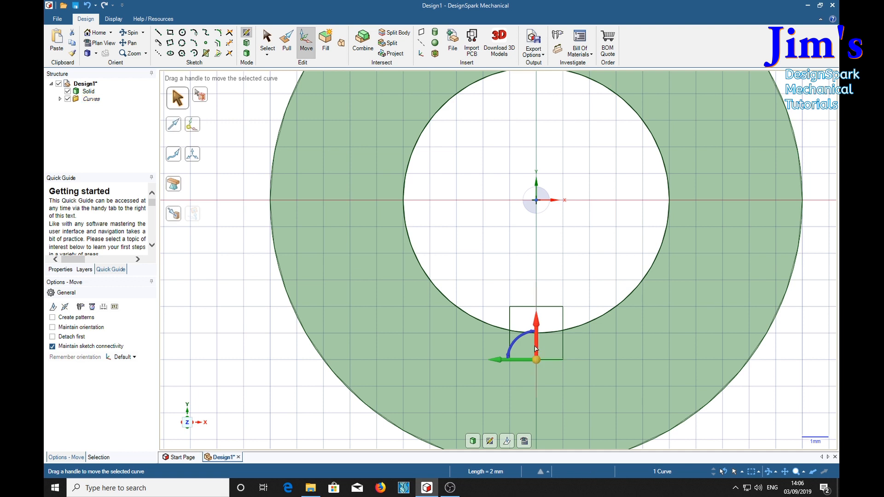
drag(535, 361, 535, 330)
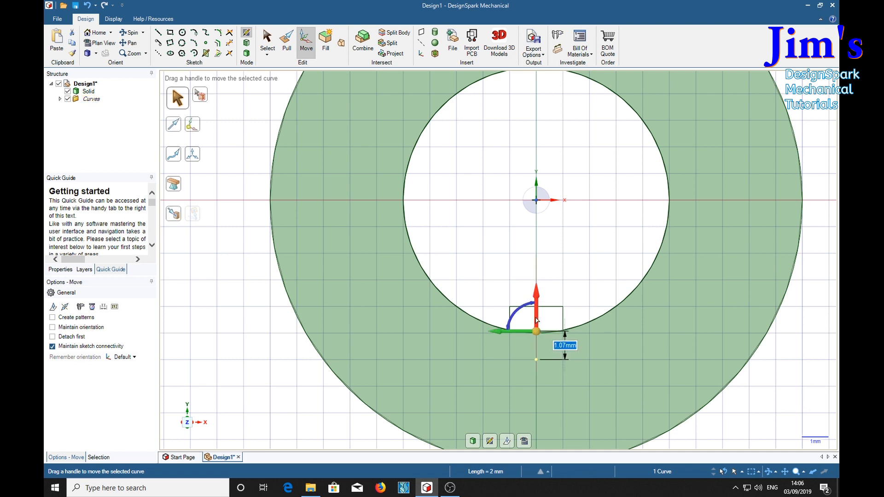
drag(536, 319, 535, 341)
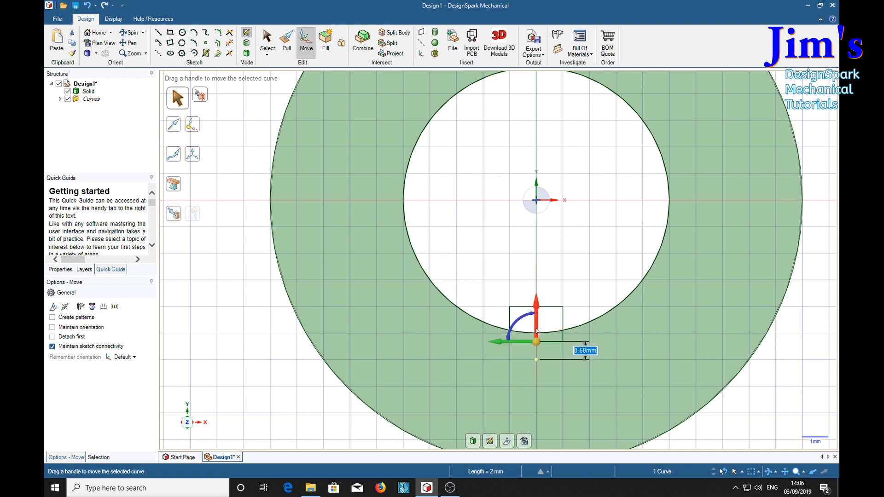
mouse_move(593, 263)
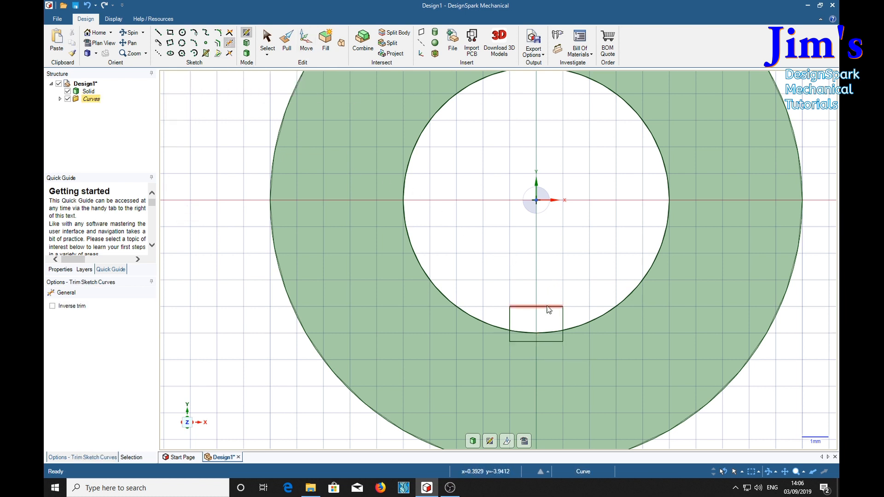
mouse_move(518, 320)
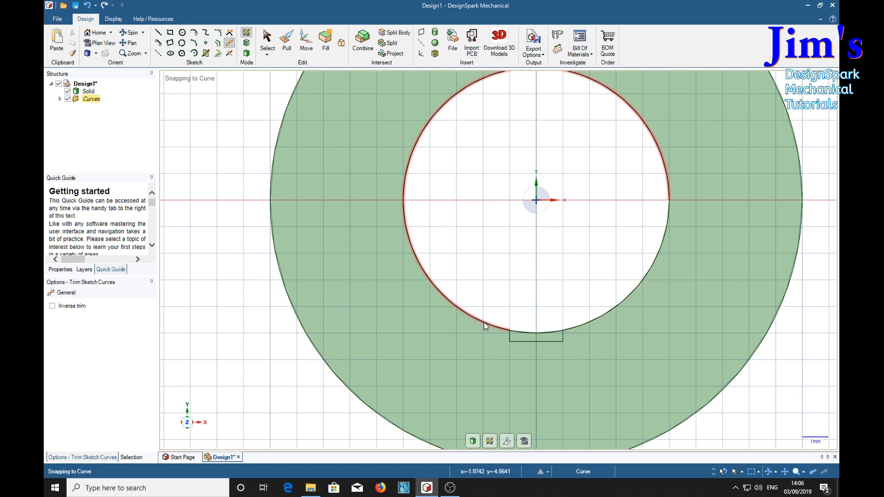
click(485, 326)
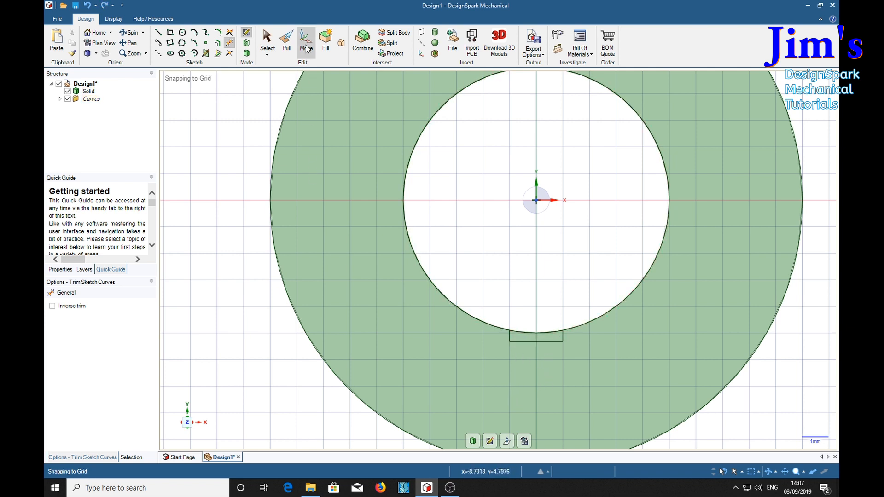
Pattern the notch profile around the bore centre as eight copies at 45° spacing
click(267, 42)
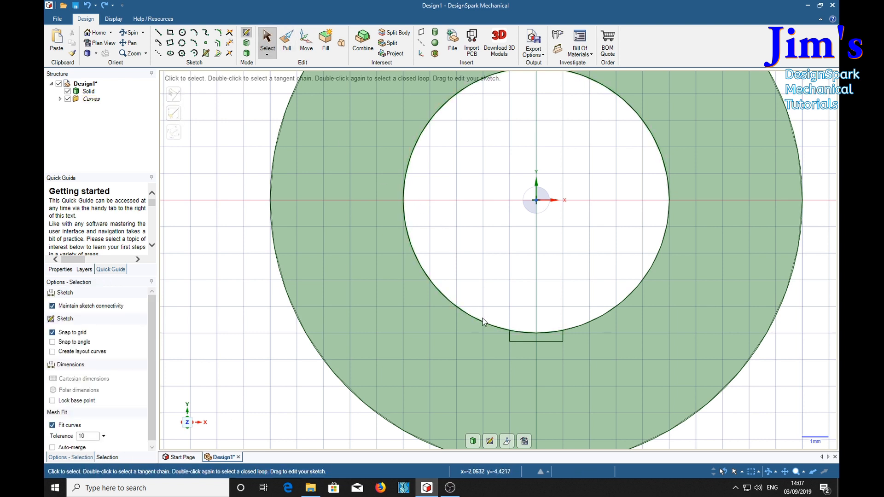
click(535, 340)
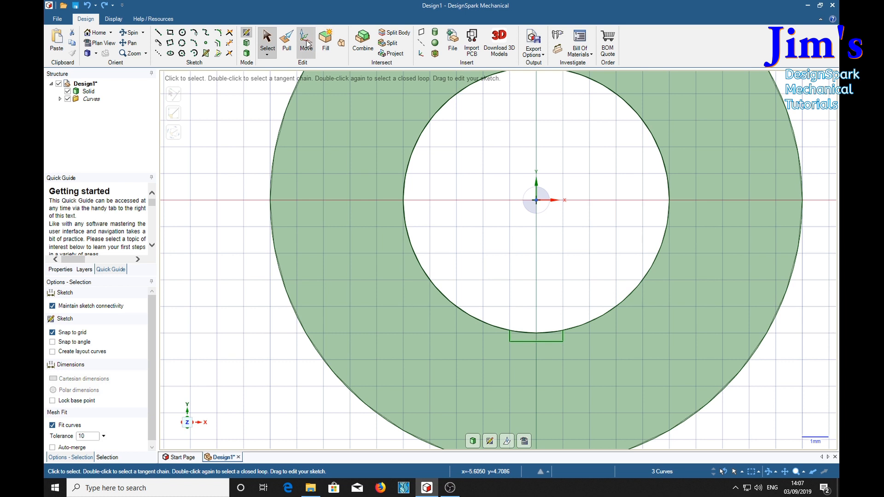
click(305, 41)
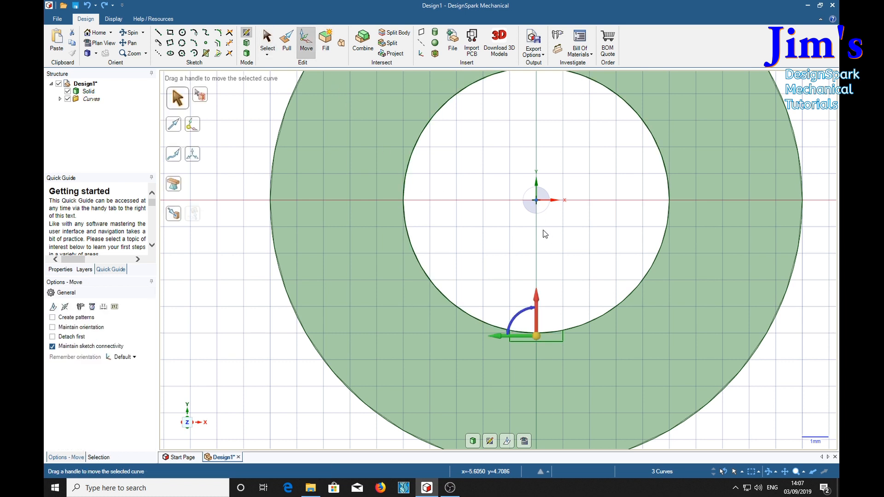
click(538, 334)
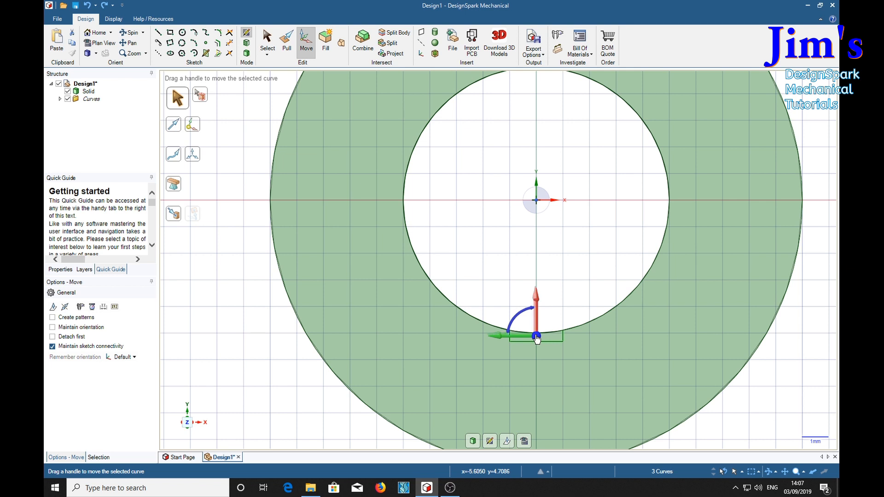
drag(536, 339, 535, 200)
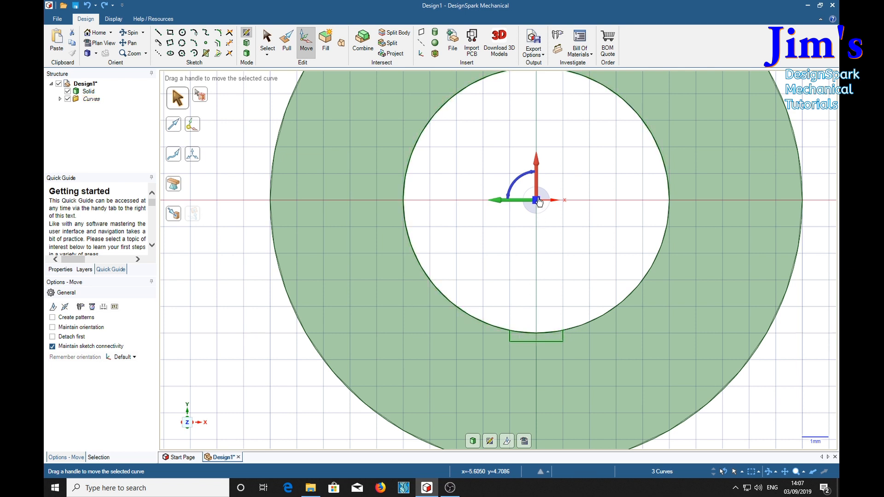
mouse_move(560, 294)
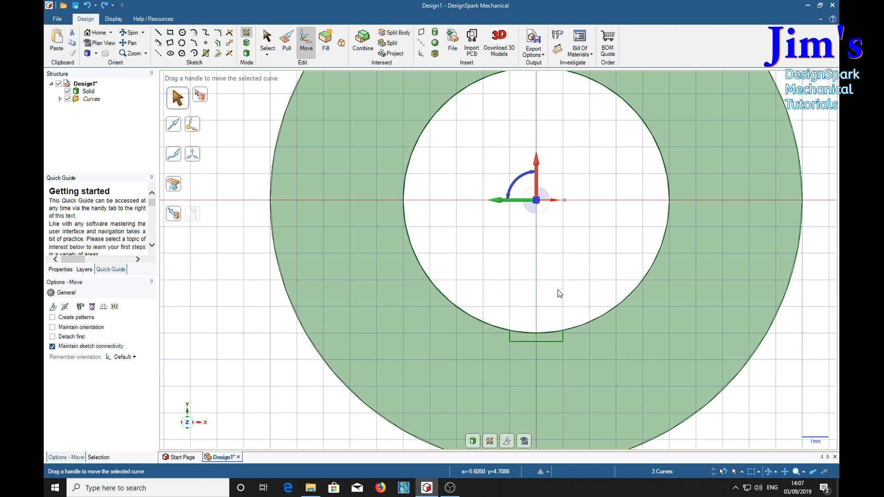
click(52, 317)
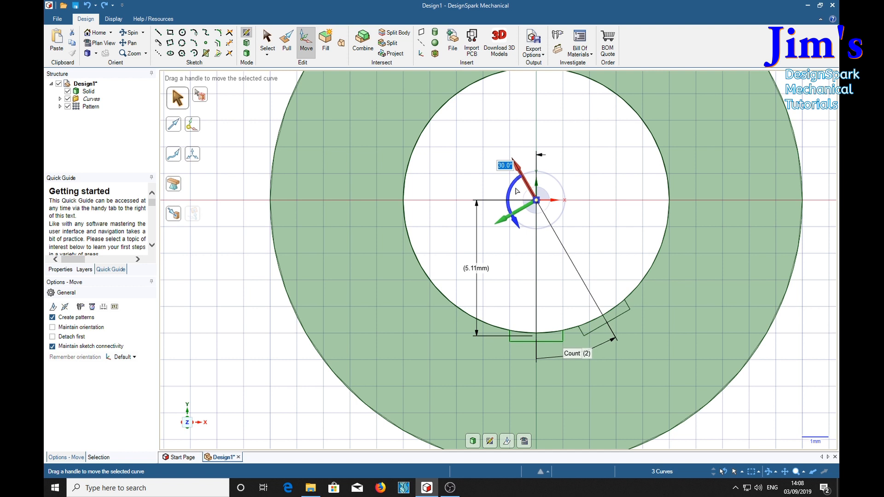
drag(511, 163, 505, 173)
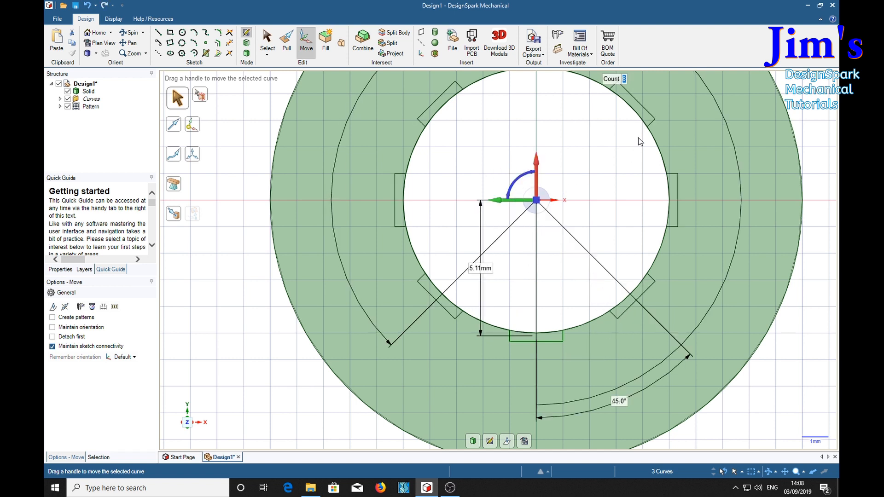
mouse_move(728, 350)
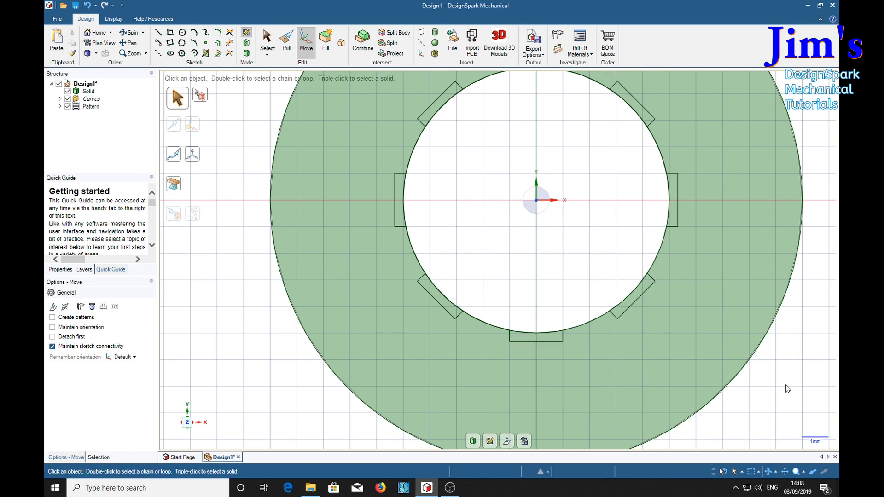
mouse_move(604, 231)
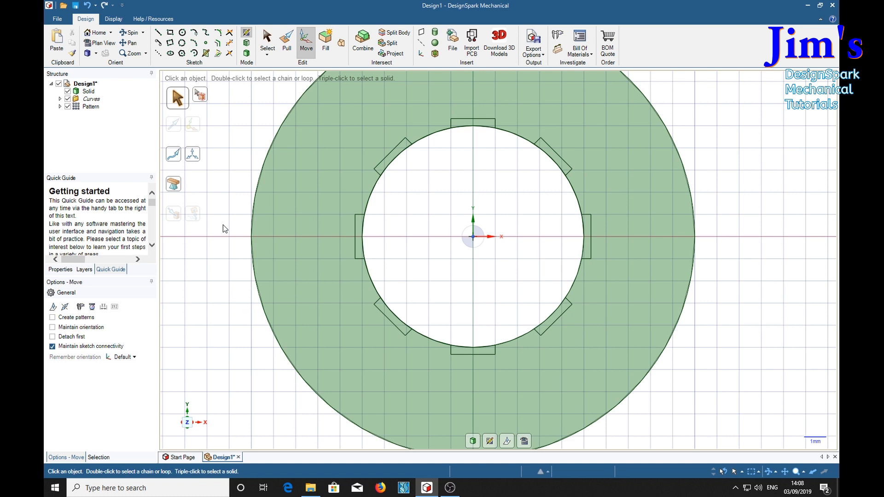
mouse_move(374, 171)
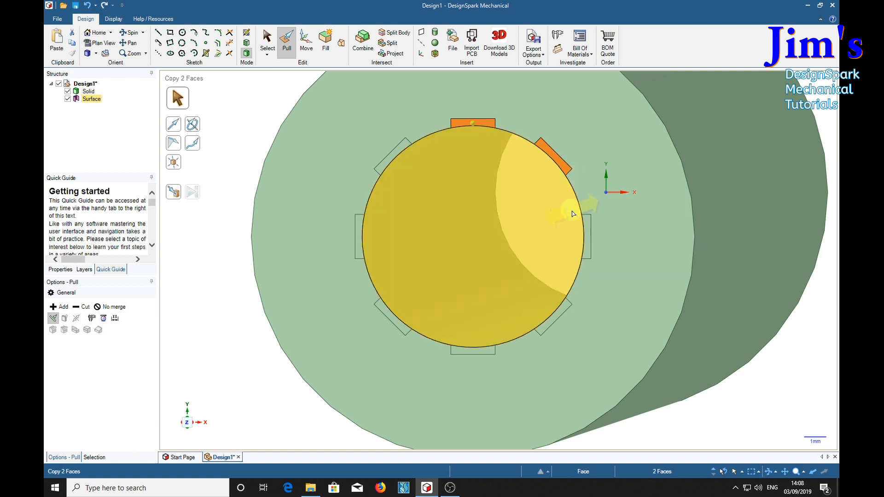
Select all eight groove faces and switch Pull to revolving about an axis
drag(580, 203, 569, 313)
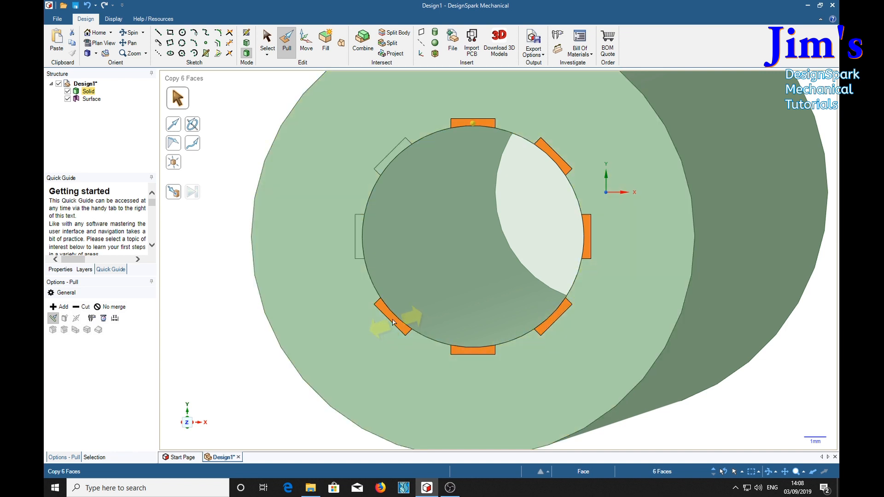
click(395, 152)
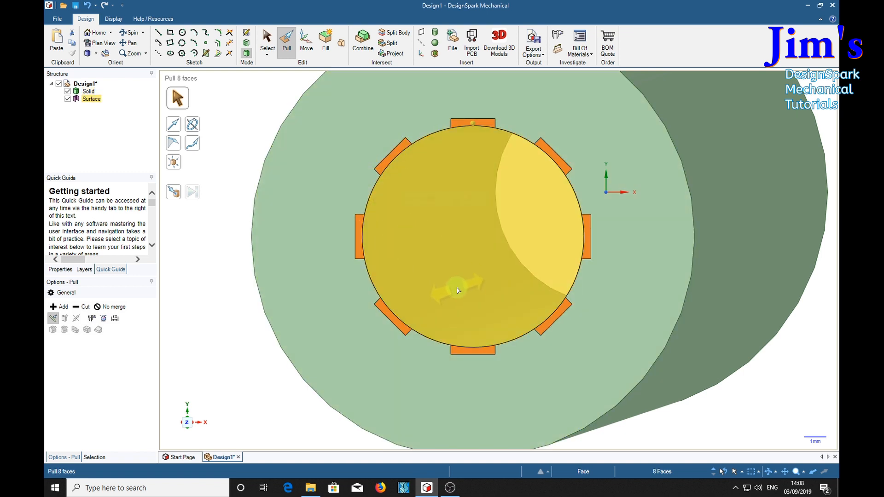
click(196, 128)
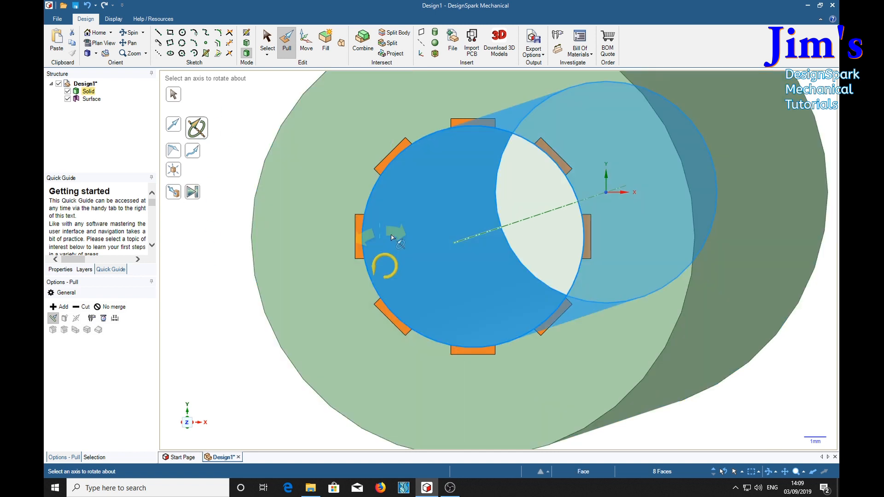
Set the groove faces to cut a helical revolve about the bore axis, pitch 200
click(468, 237)
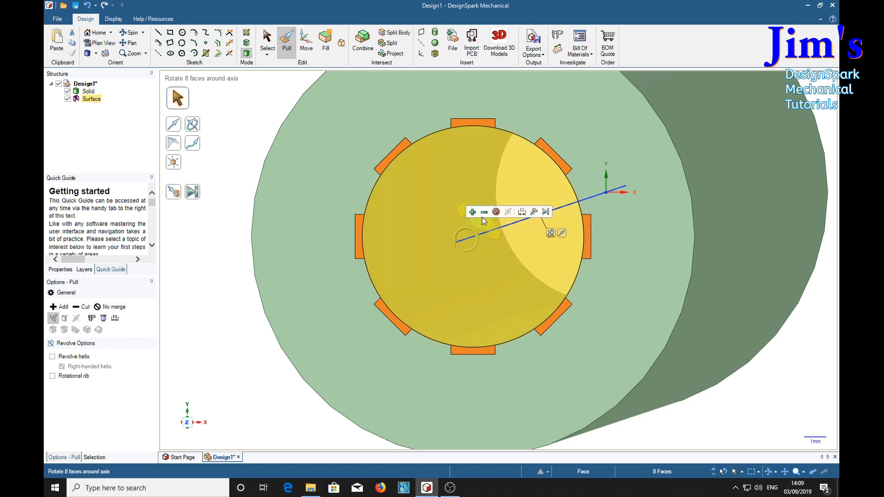
click(484, 212)
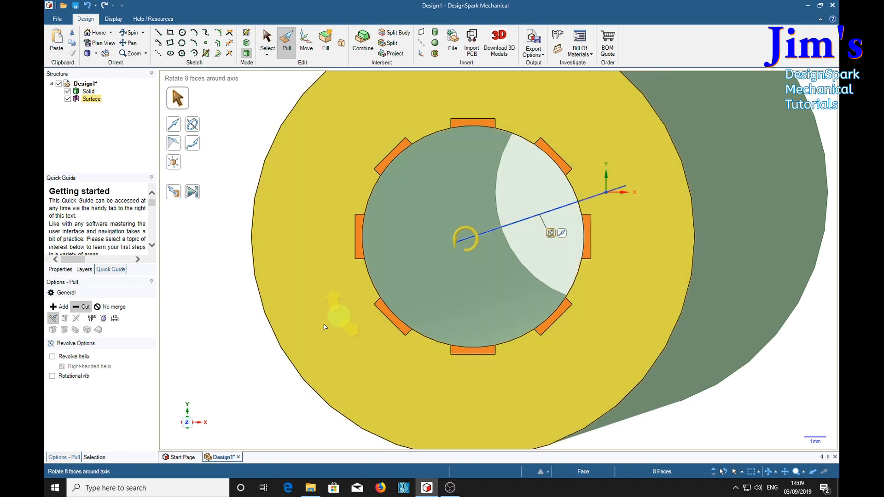
click(52, 357)
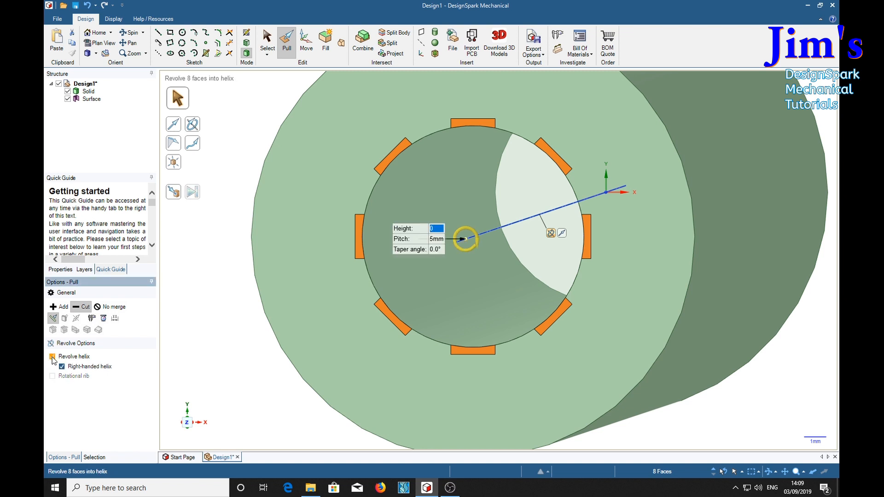
click(52, 357)
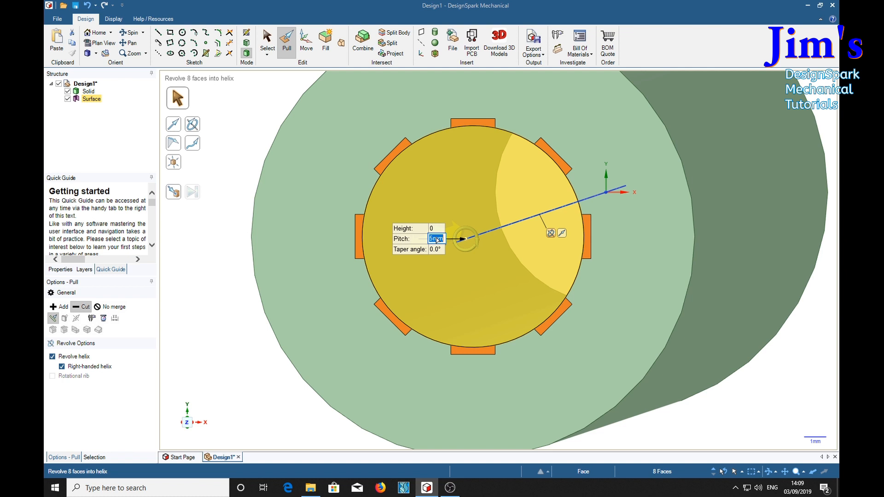
text(200)
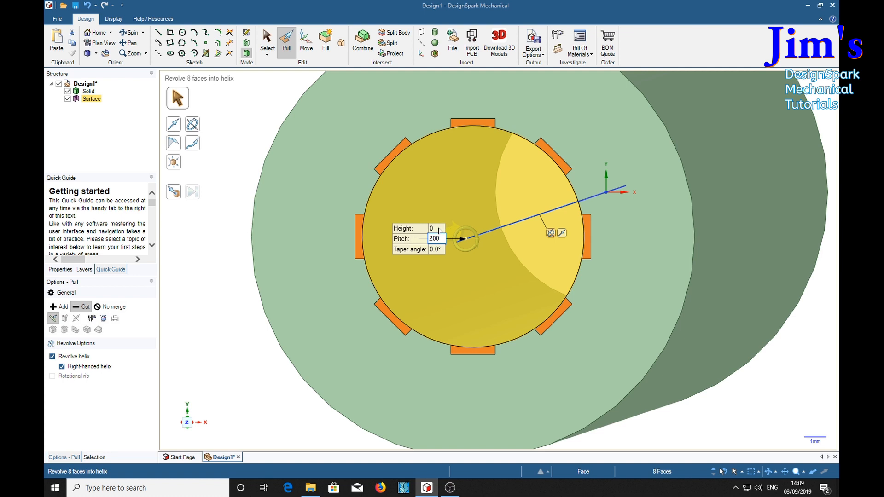
Apply the 200 mm pitch helical cut with a helix height of -40
click(438, 239)
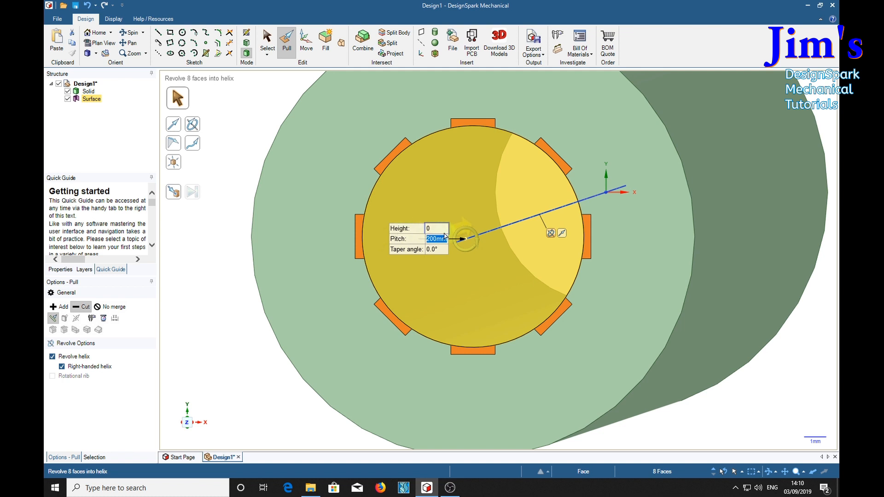
click(437, 229)
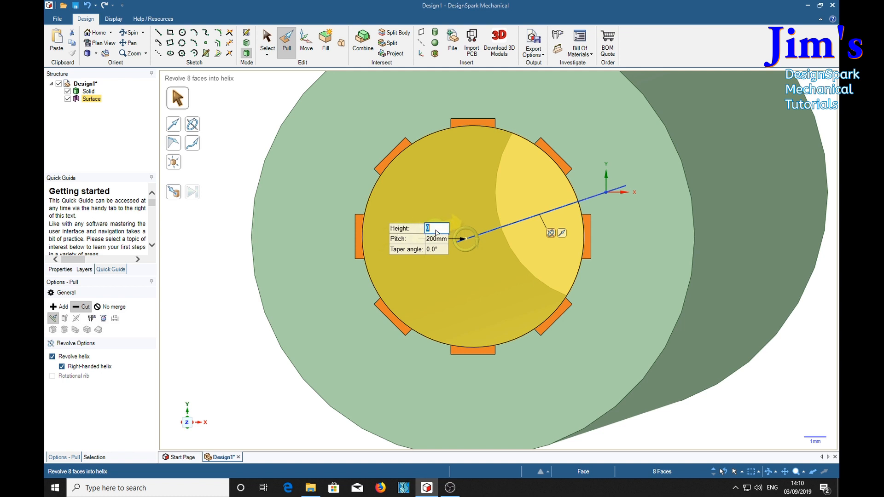
text(-4)
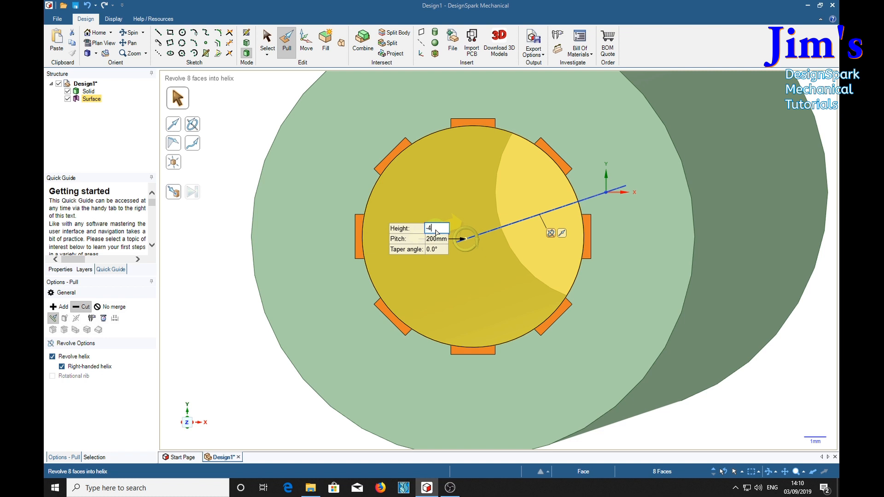
text(0)
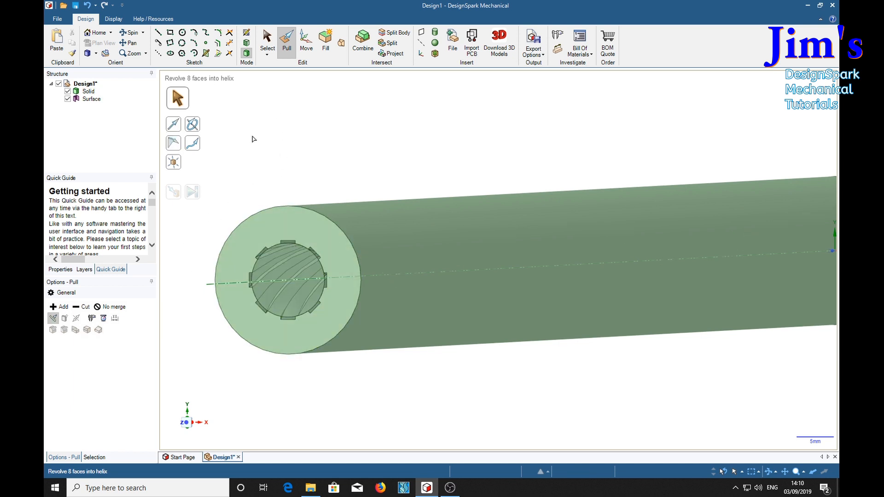
Delete the leftover bore surface from the Structure tree
right_click(91, 99)
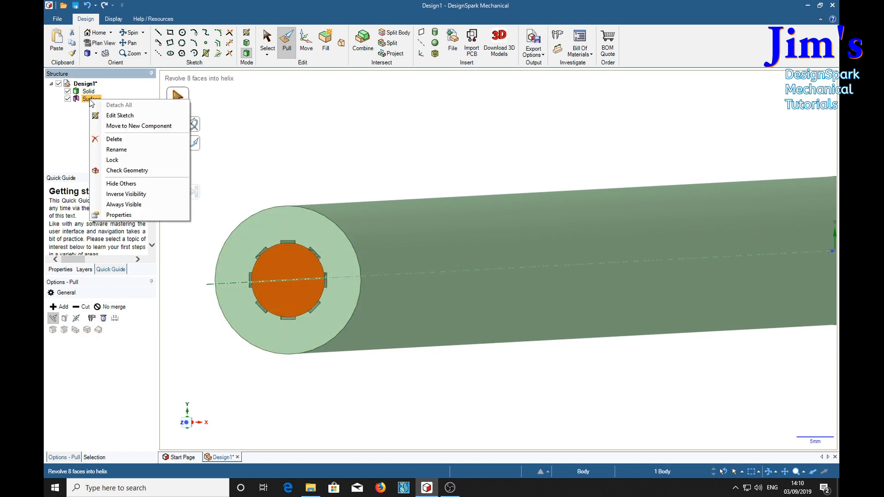
mouse_move(114, 139)
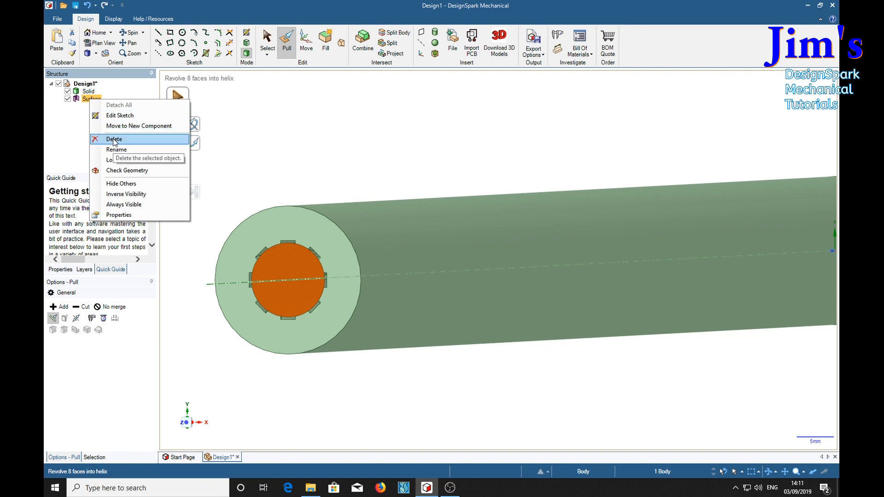
click(113, 139)
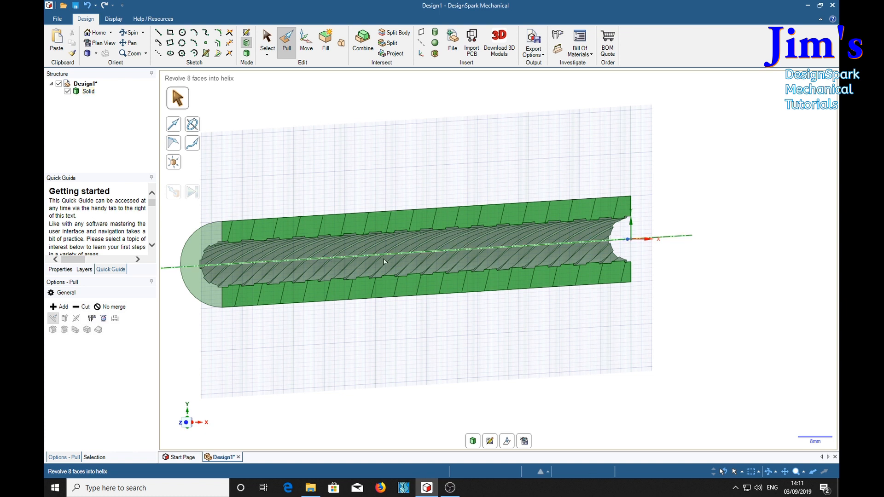
mouse_move(277, 347)
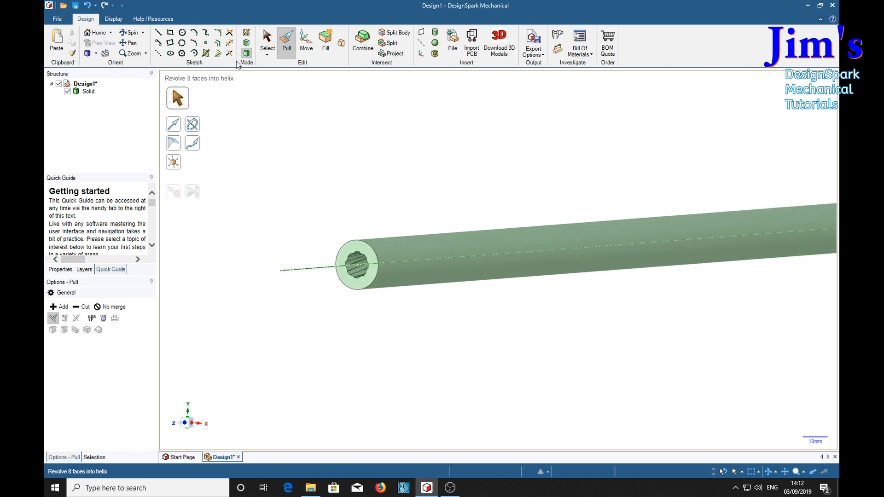
click(113, 18)
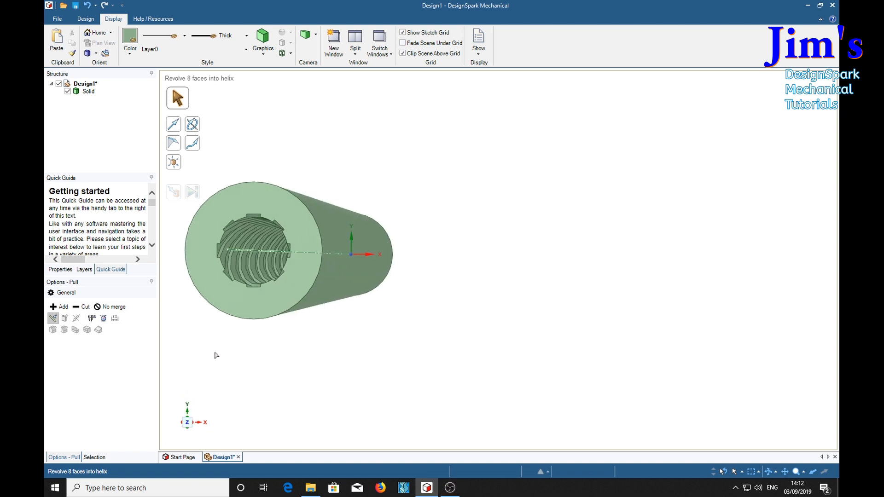
mouse_move(208, 361)
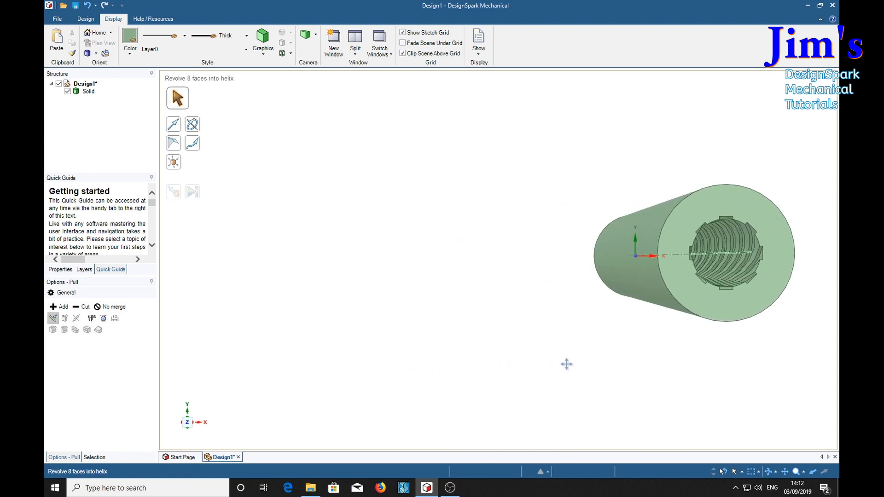
drag(567, 365, 257, 369)
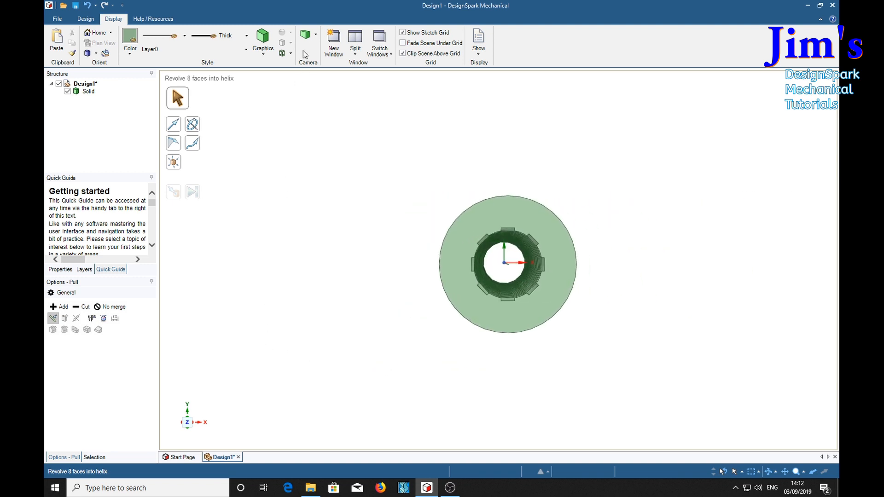
click(314, 35)
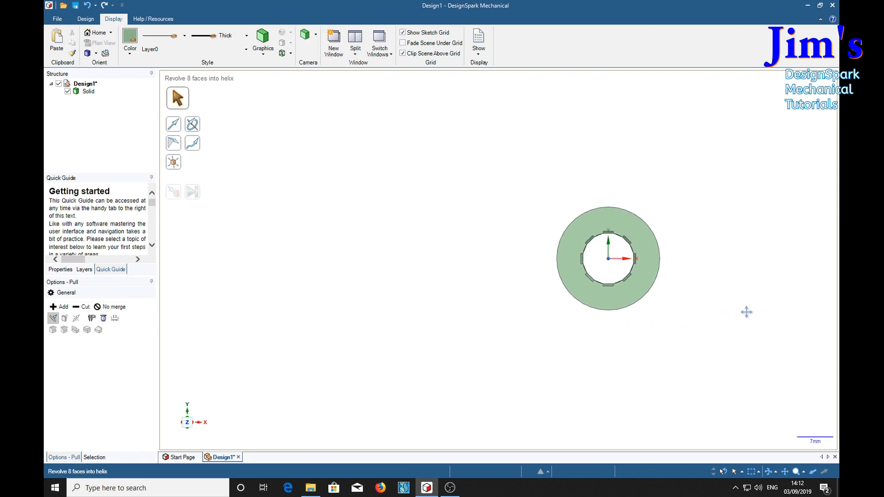
drag(746, 312, 336, 308)
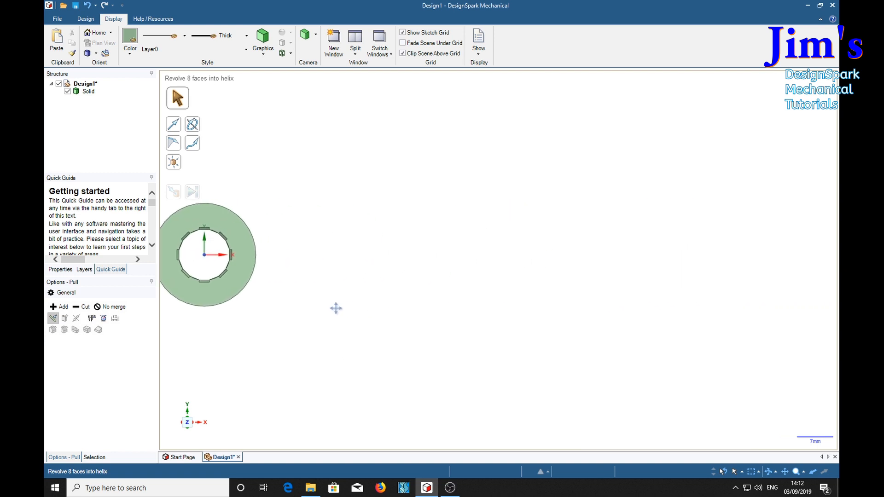
drag(336, 308, 570, 324)
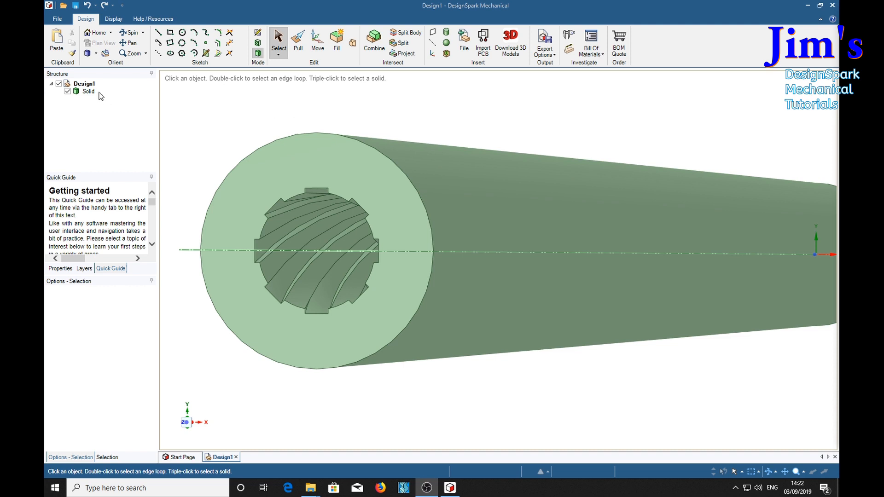
Rename the design to 'Rifle barrel' in the Structure tree
right_click(85, 84)
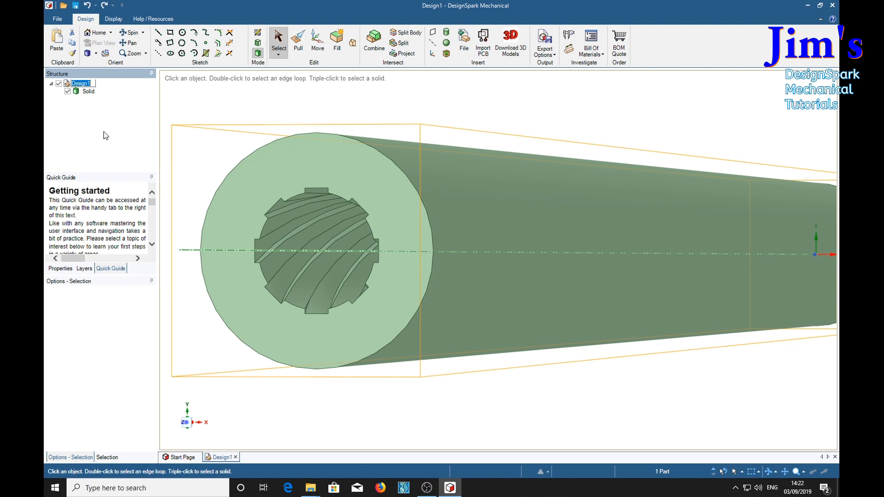
text(Rifle barrel)
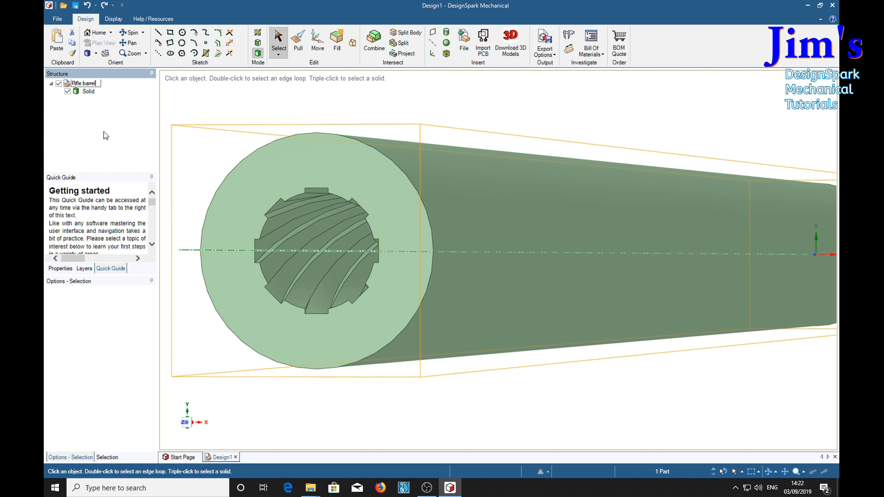
click(88, 91)
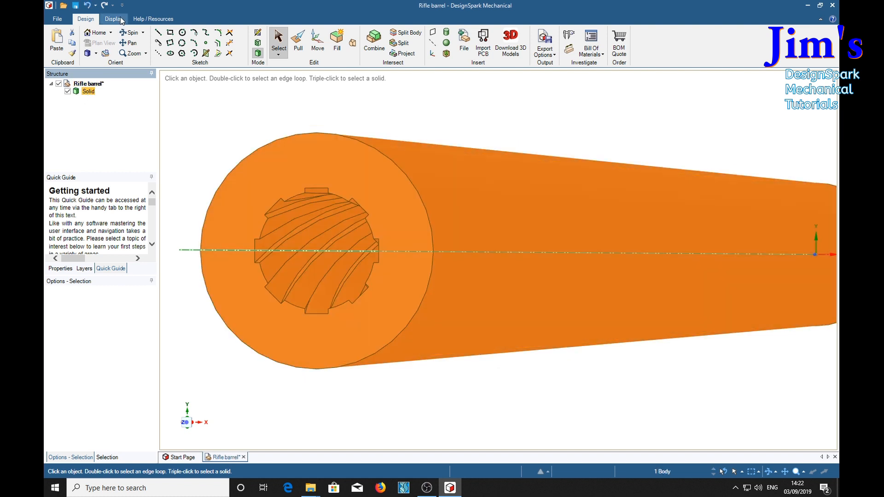
Give the barrel solid a grey colour with a metallic rendering style
click(129, 43)
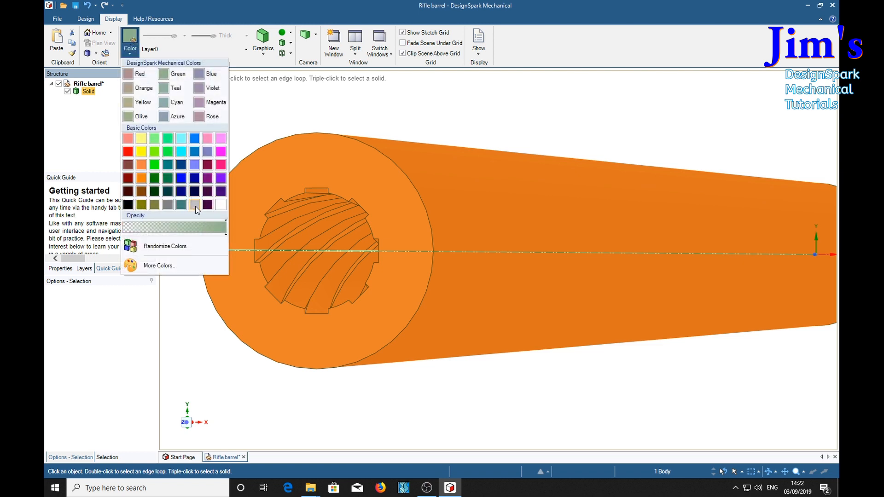
mouse_move(168, 207)
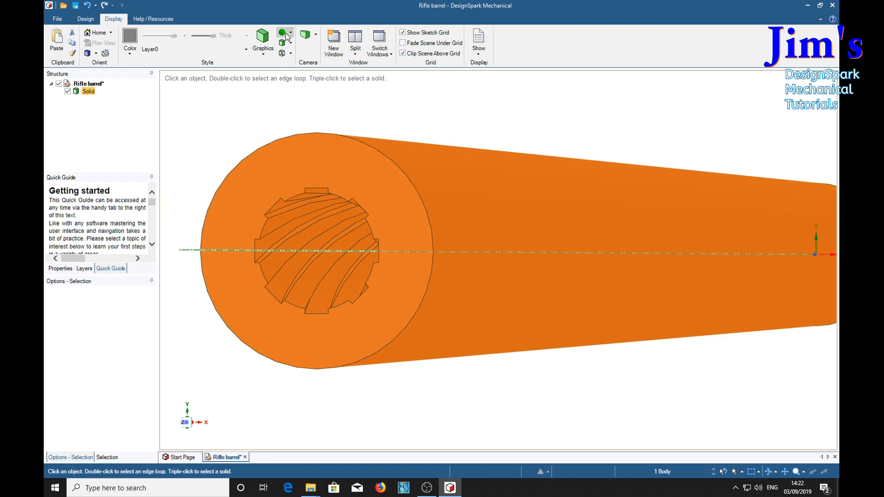
click(282, 33)
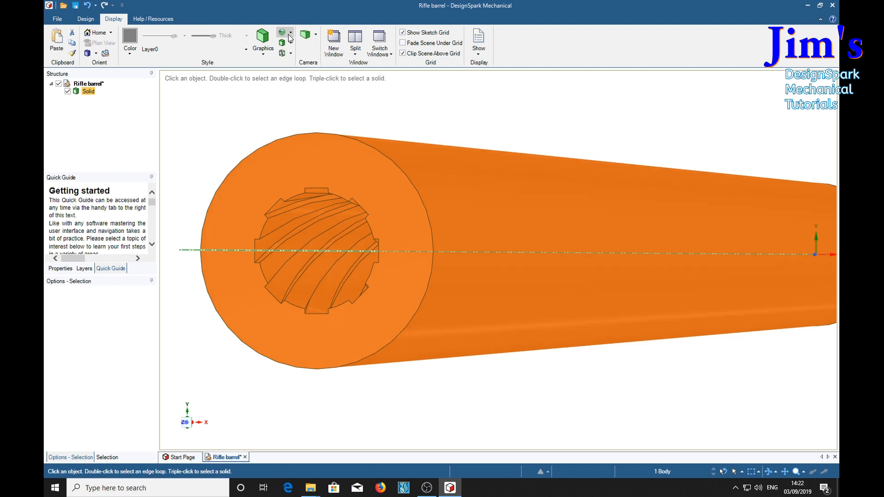
click(290, 33)
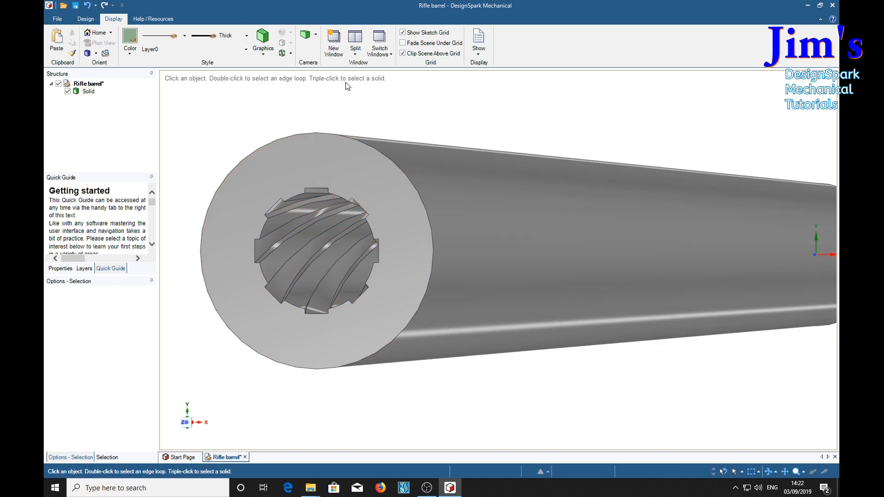
mouse_move(197, 125)
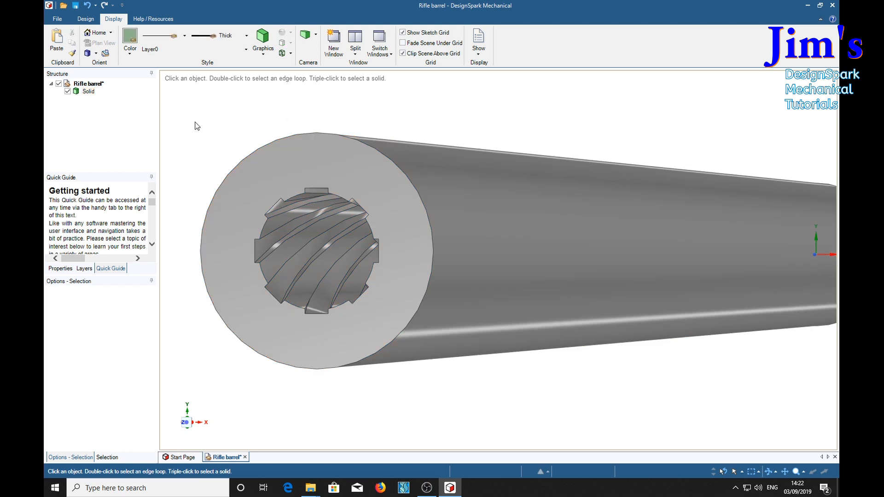
Pull the barrel's outer muzzle edge into a rounded rim and orbit to inspect it
click(86, 18)
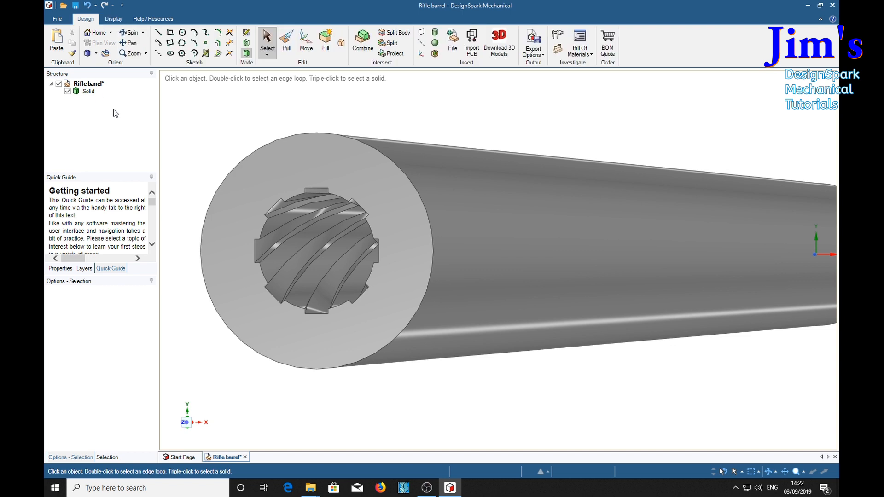
click(316, 140)
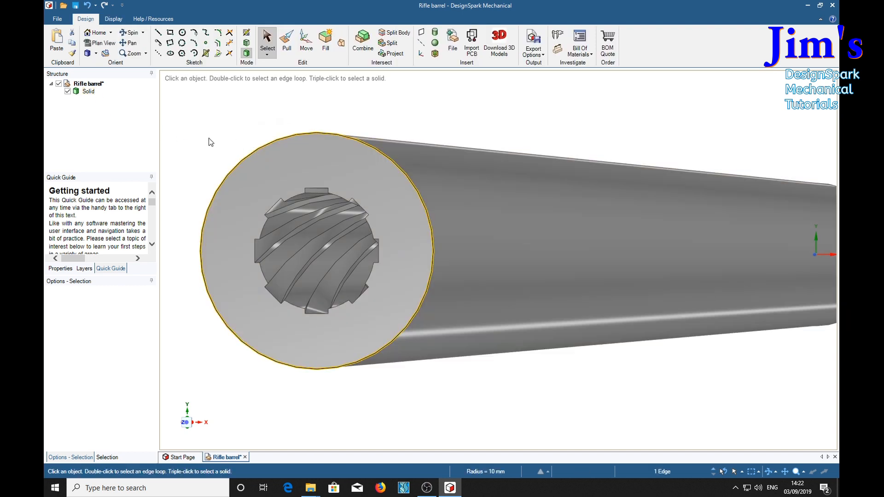
mouse_move(286, 40)
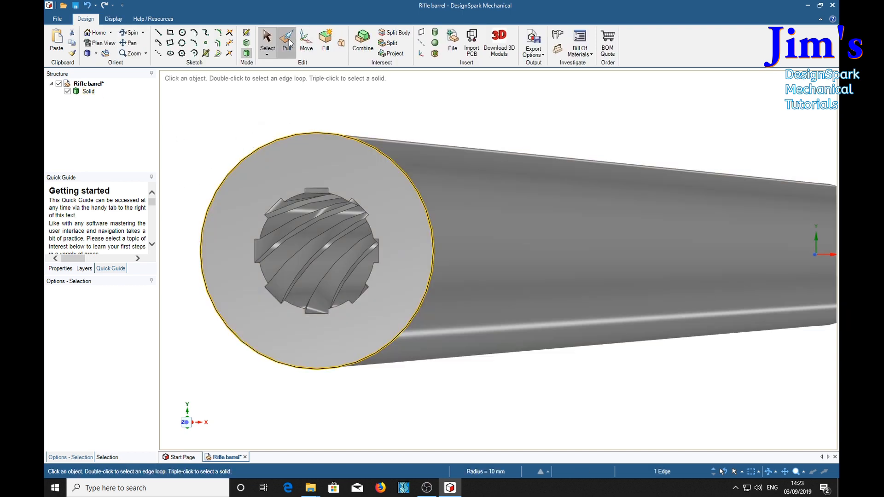
click(286, 42)
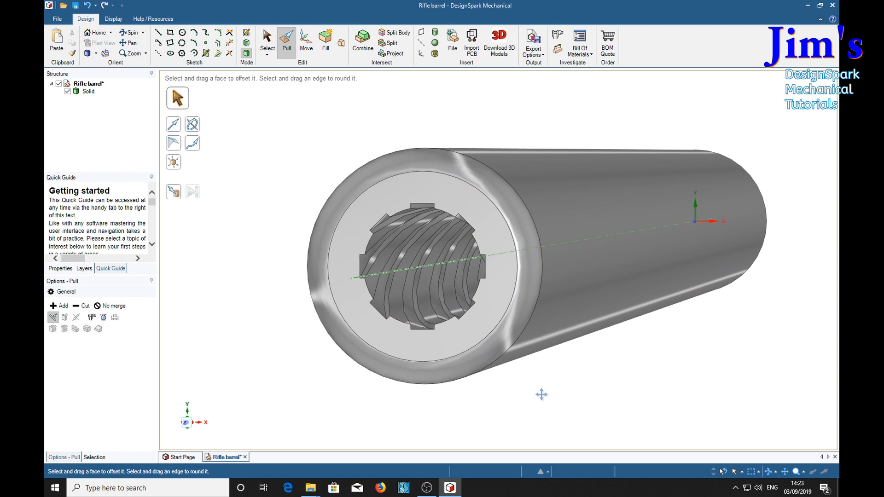
drag(540, 394, 632, 394)
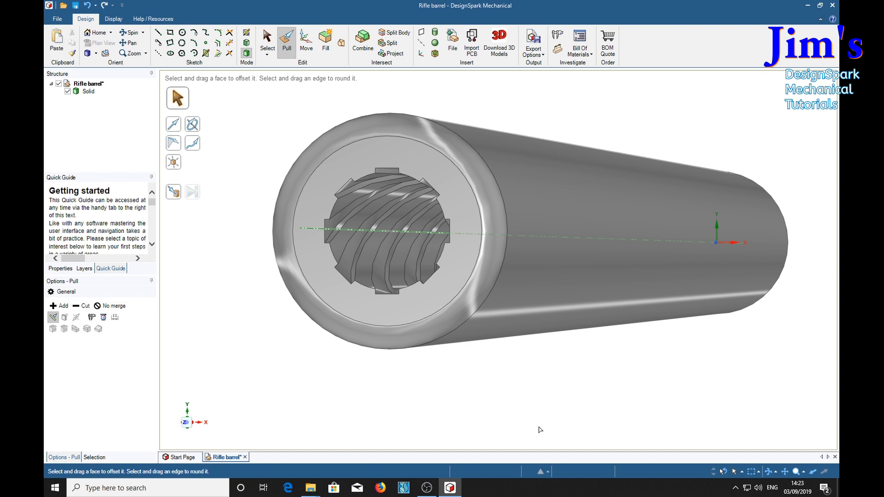
mouse_move(557, 420)
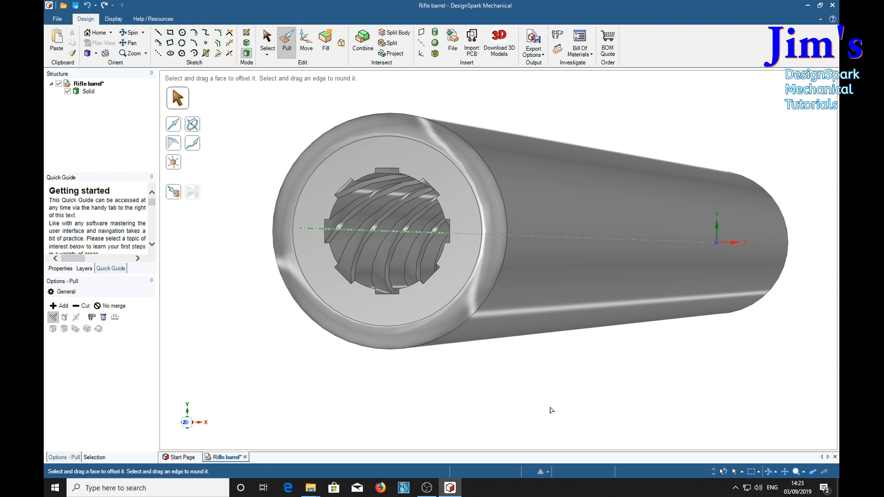
mouse_move(561, 398)
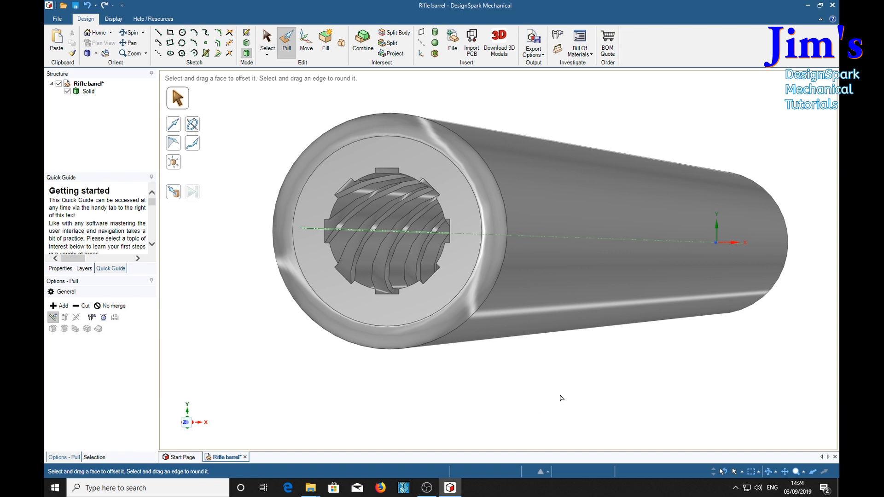